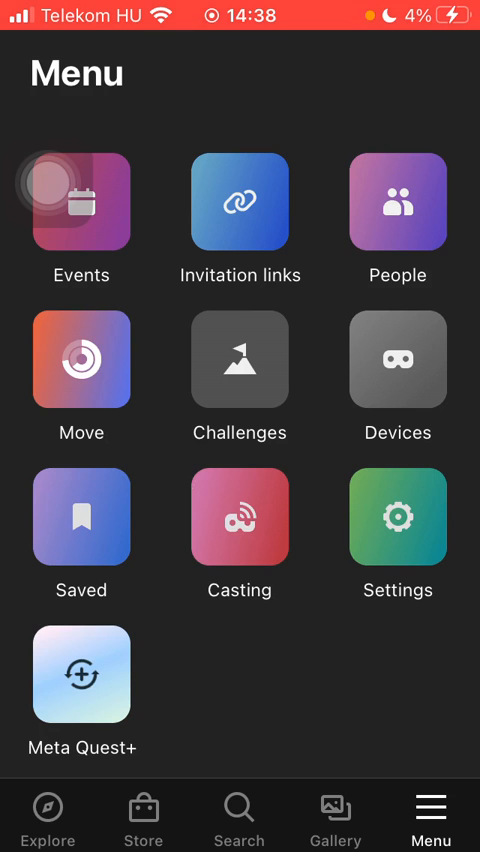
Step: Open the app settings and scroll down to the marketing email toggles
{"action": "left_click", "coordinate": [398, 525]}
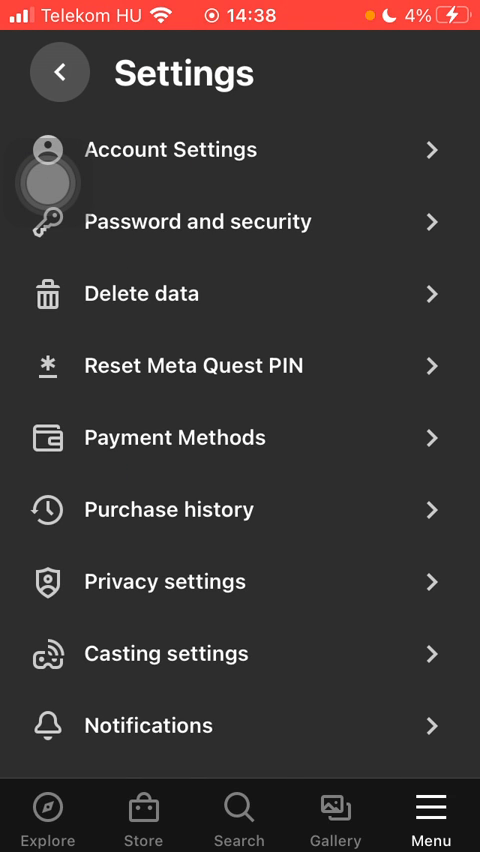
{"action": "scroll", "scroll_direction": "down", "scroll_amount": 3}
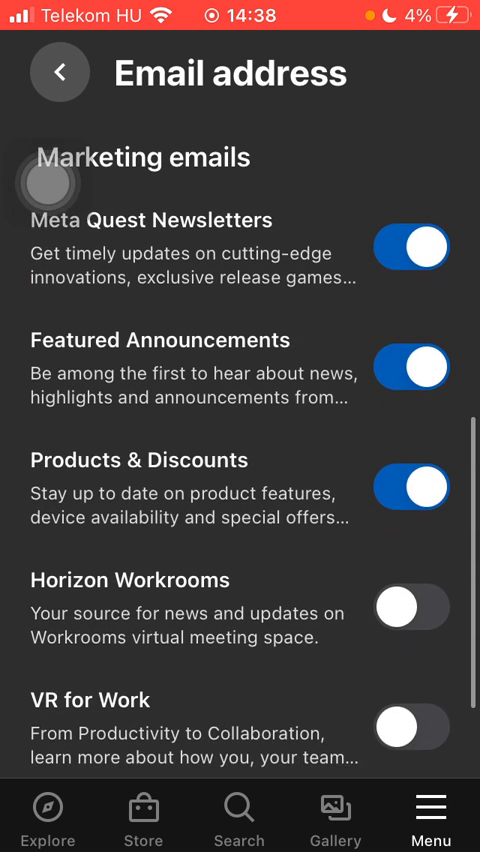
{"action": "scroll", "scroll_direction": "down", "scroll_amount": 3}
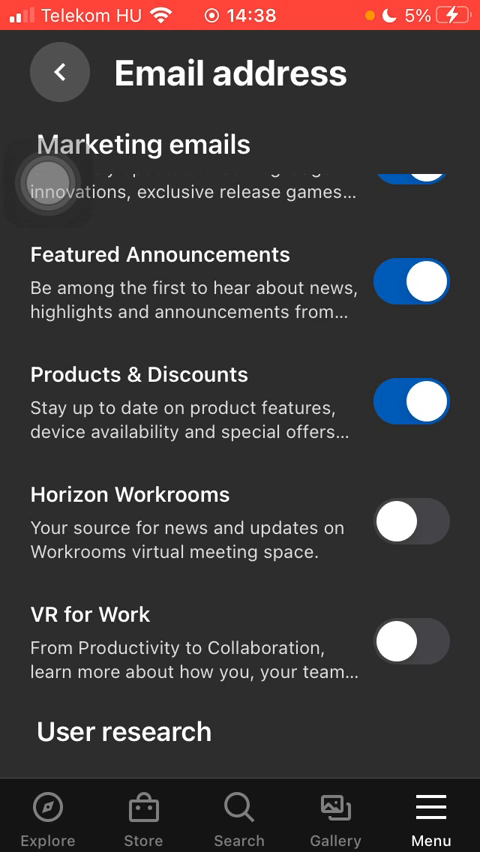
Step: Switch on the VR for Work marketing email toggle and scroll to User Research Surveys
{"action": "left_click", "coordinate": [411, 663]}
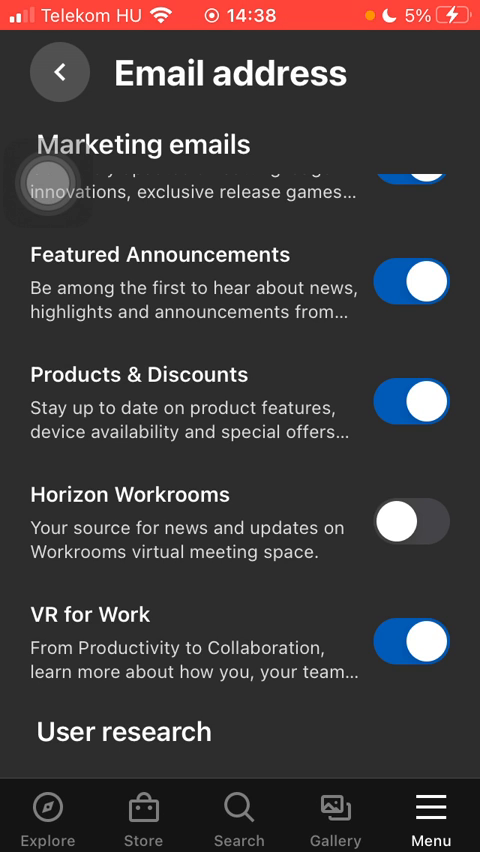
{"action": "scroll", "scroll_direction": "down", "scroll_amount": 3}
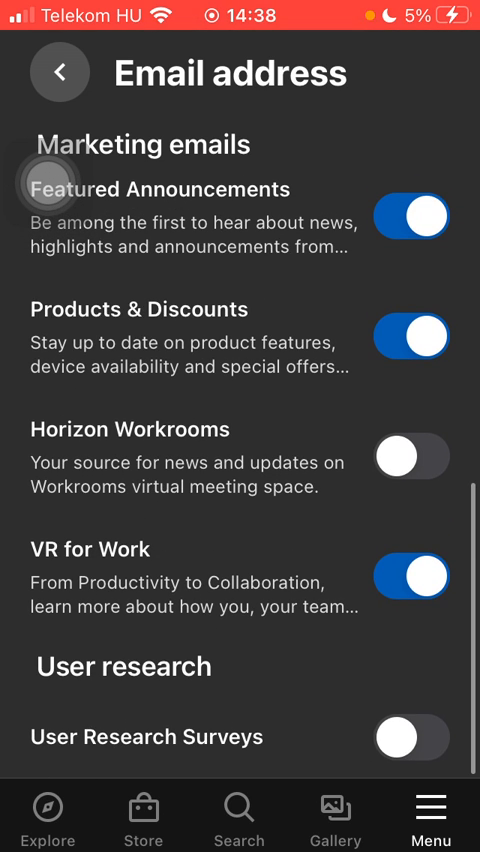